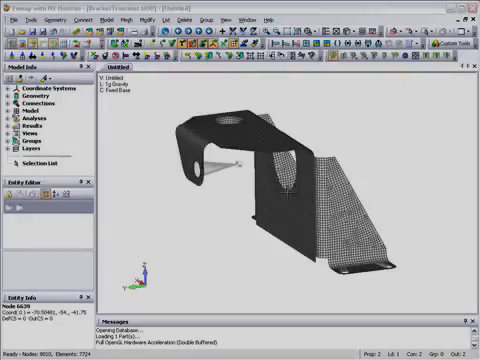
# - Expand the Model branch to list materials, properties, loads, constraints and functions
pyautogui.click(108, 18)
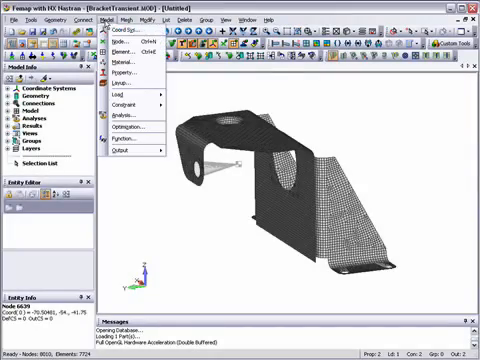
pyautogui.click(118, 92)
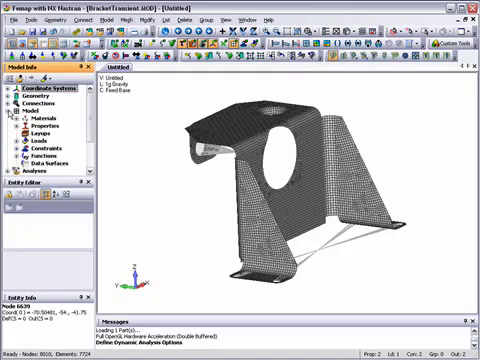
# - Review the load set options, then start a new function from the Functions node
pyautogui.click(12, 142)
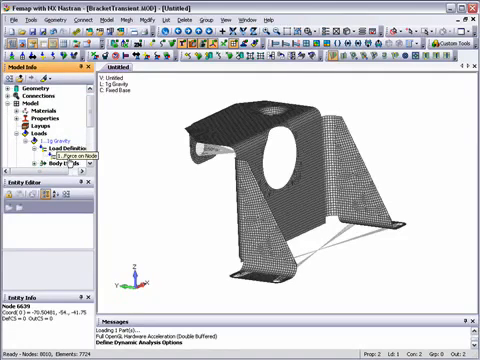
pyautogui.rightClick(56, 156)
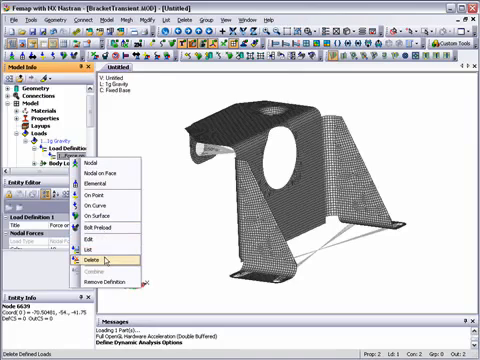
pyautogui.click(80, 258)
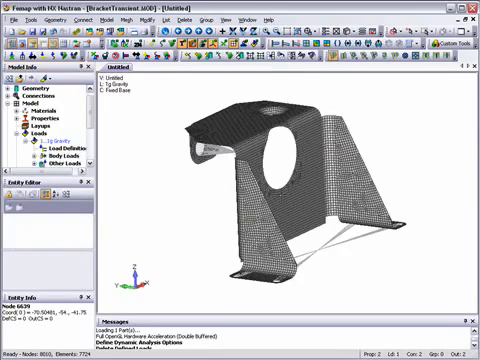
pyautogui.rightClick(48, 154)
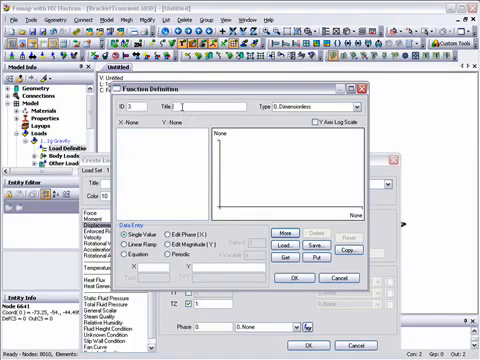
# - Title the function Transient Sine Pulse and choose its function type
pyautogui.write('Trans')
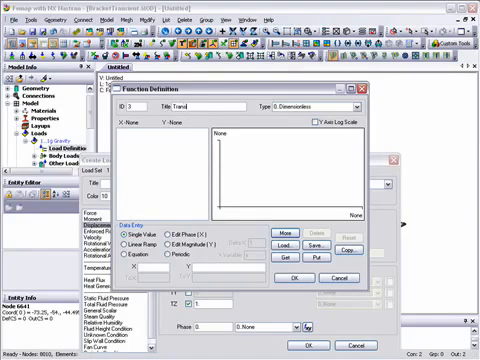
pyautogui.write('Transient Sine Pulse')
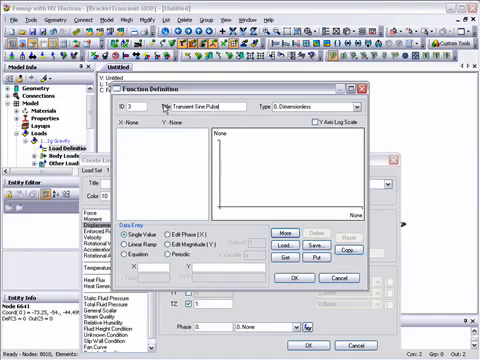
pyautogui.click(354, 104)
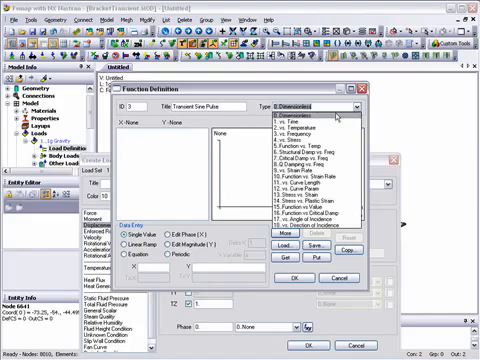
pyautogui.click(290, 118)
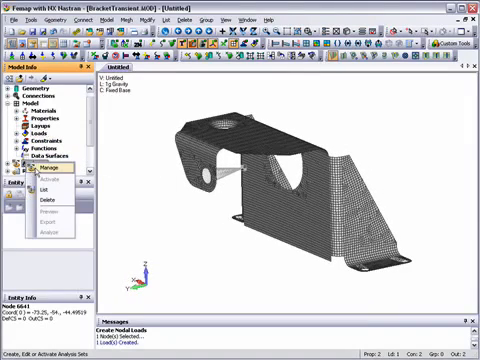
# - Create analysis set Bracket Transient of type 3..Transient Dynamic/Time History
pyautogui.click(46, 170)
pyautogui.write('Bracket Transient')
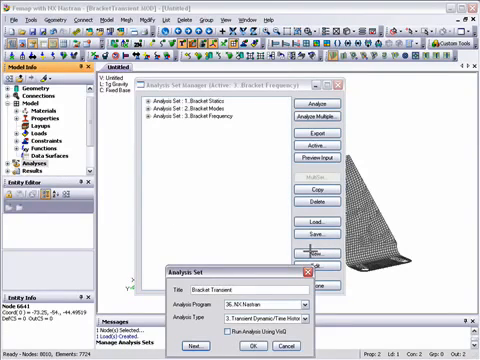
pyautogui.click(302, 312)
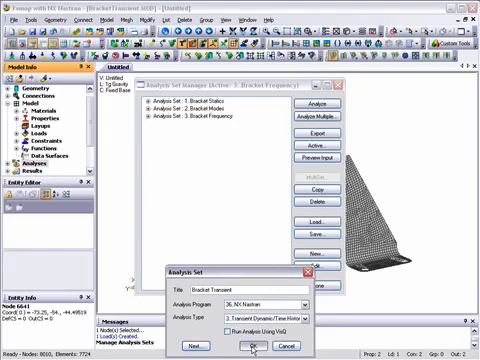
pyautogui.click(254, 344)
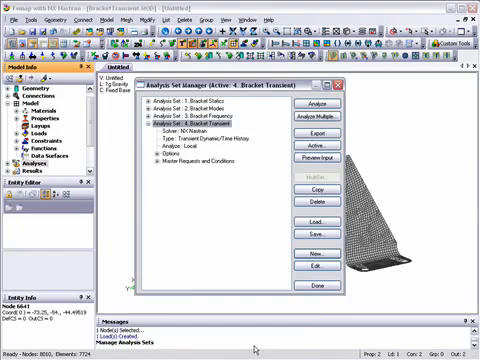
# - Expand the Bracket Transient set's requests and conditions in the Analysis Manager
pyautogui.click(152, 160)
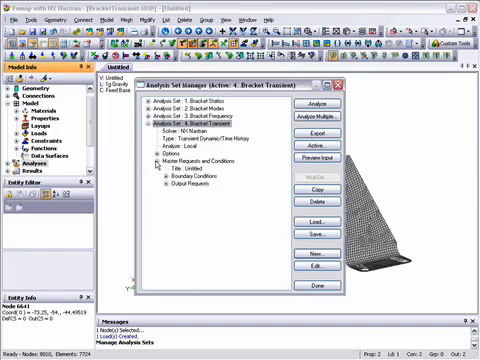
pyautogui.click(168, 168)
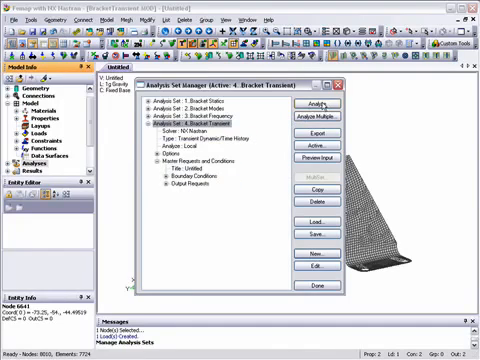
pyautogui.click(308, 104)
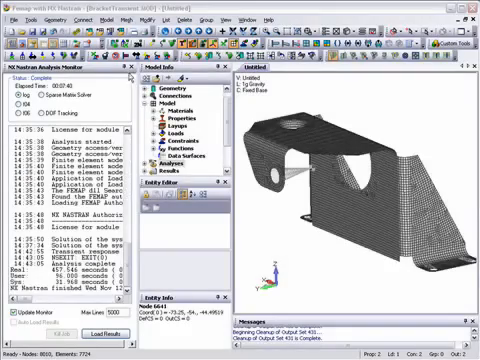
# - Analyze the Bracket Transient set in NX Nastran and let the job finish
pyautogui.click(126, 74)
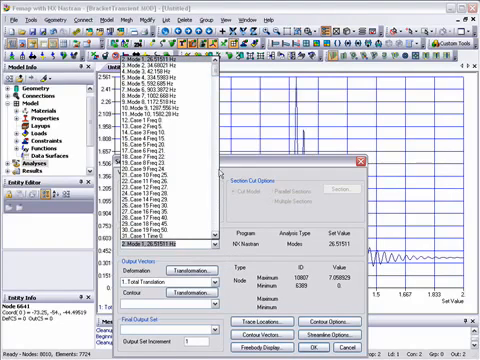
# - Browse the Output Set list to the transient time-step sets for the XY plot
pyautogui.scroll(-3)
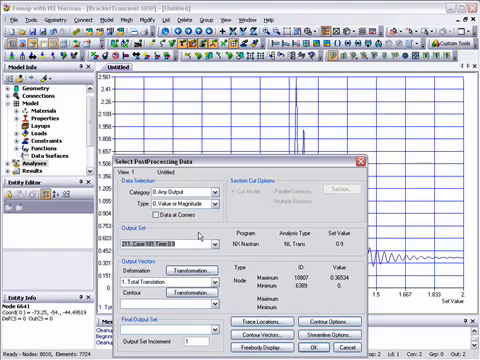
pyautogui.click(204, 236)
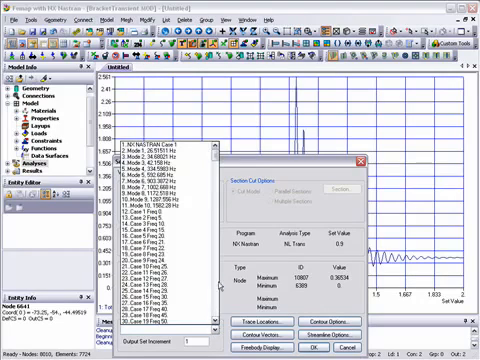
pyautogui.scroll(-3)
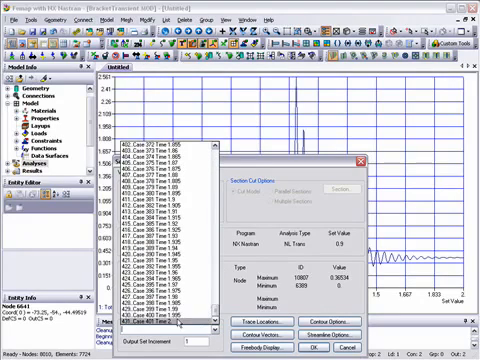